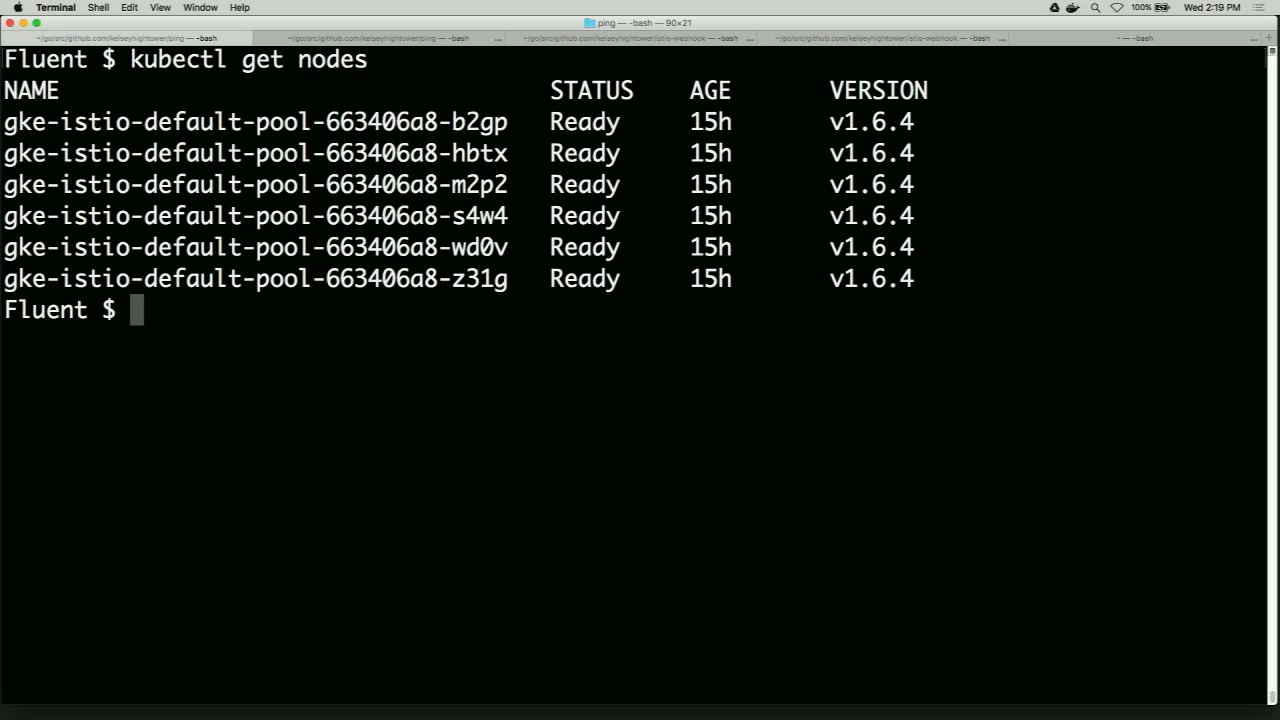
Clear the screen and query pods labelled version=v1, which reports no resources found.
{"action": "key", "text": "ctrl+l"}
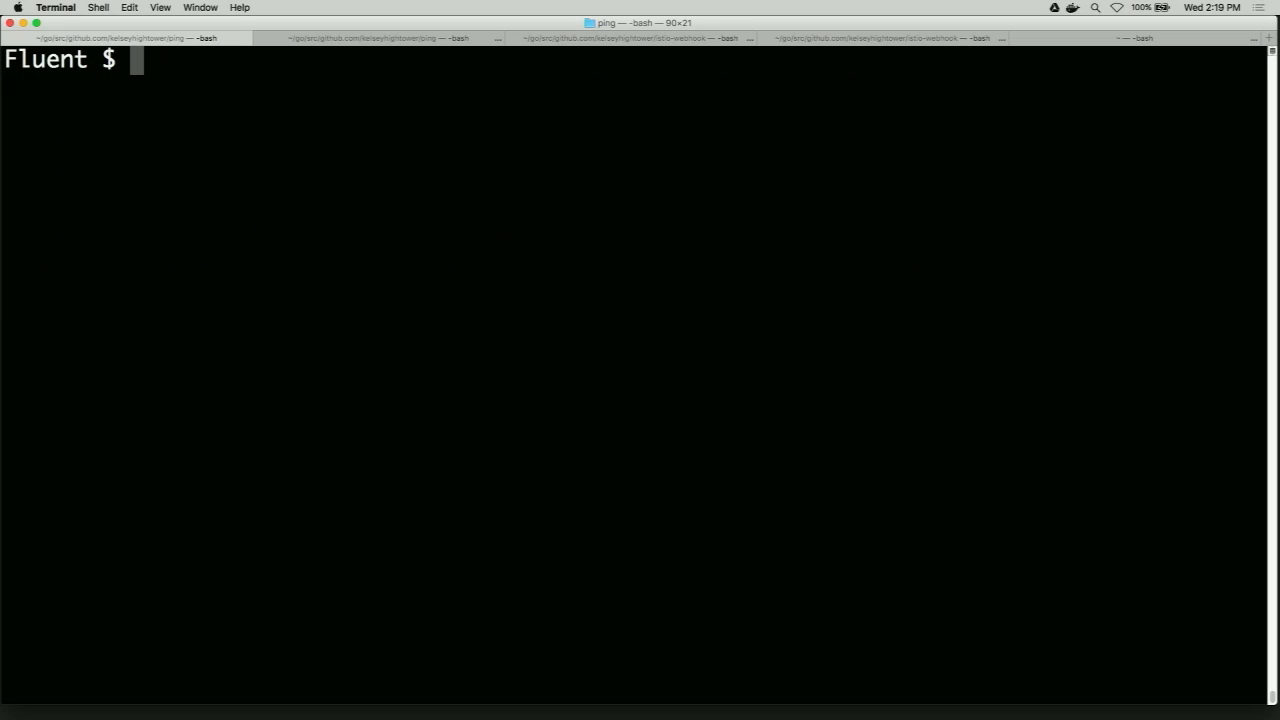
{"action": "type", "text": "kubectl get"}
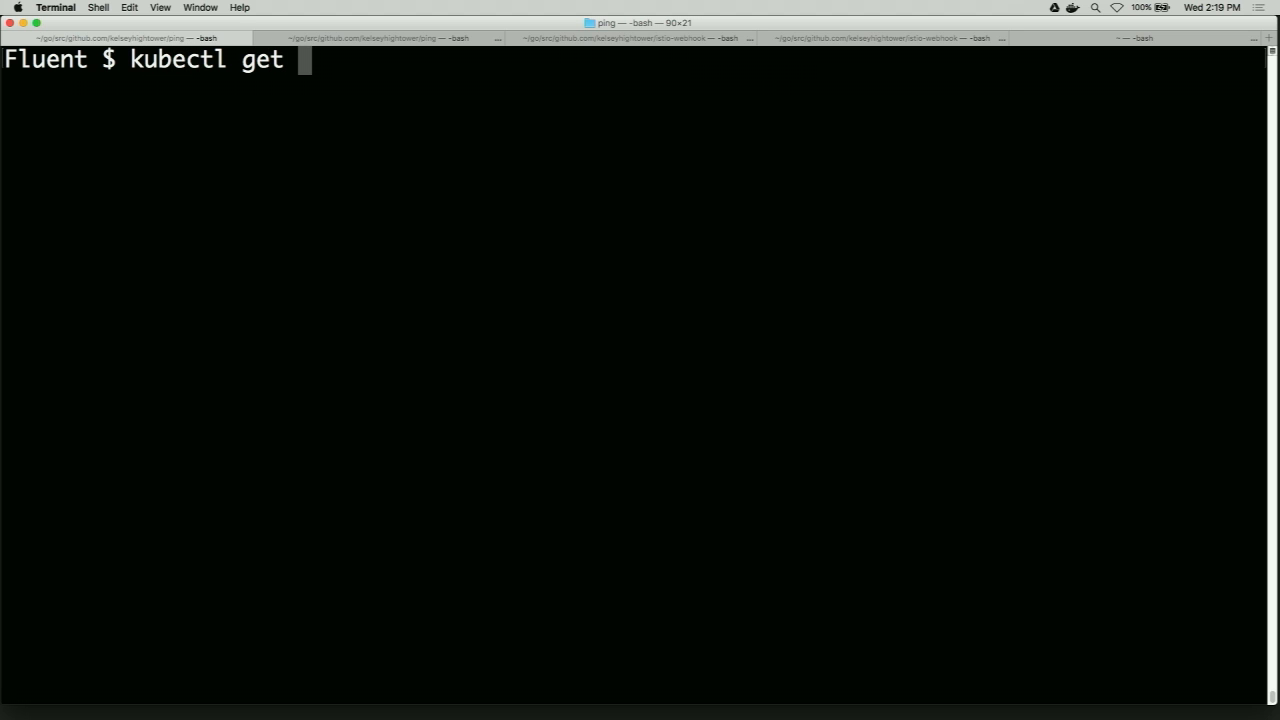
{"action": "type", "text": "pods -l"}
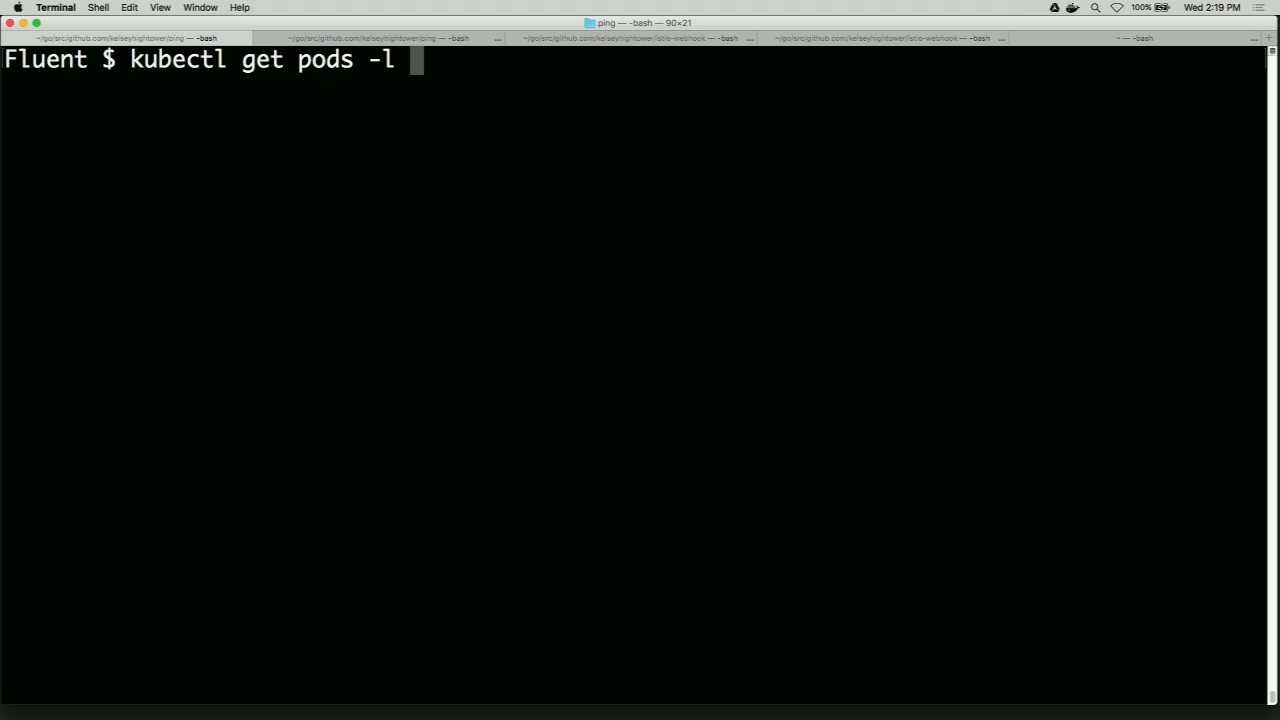
{"action": "type", "text": "version=v"}
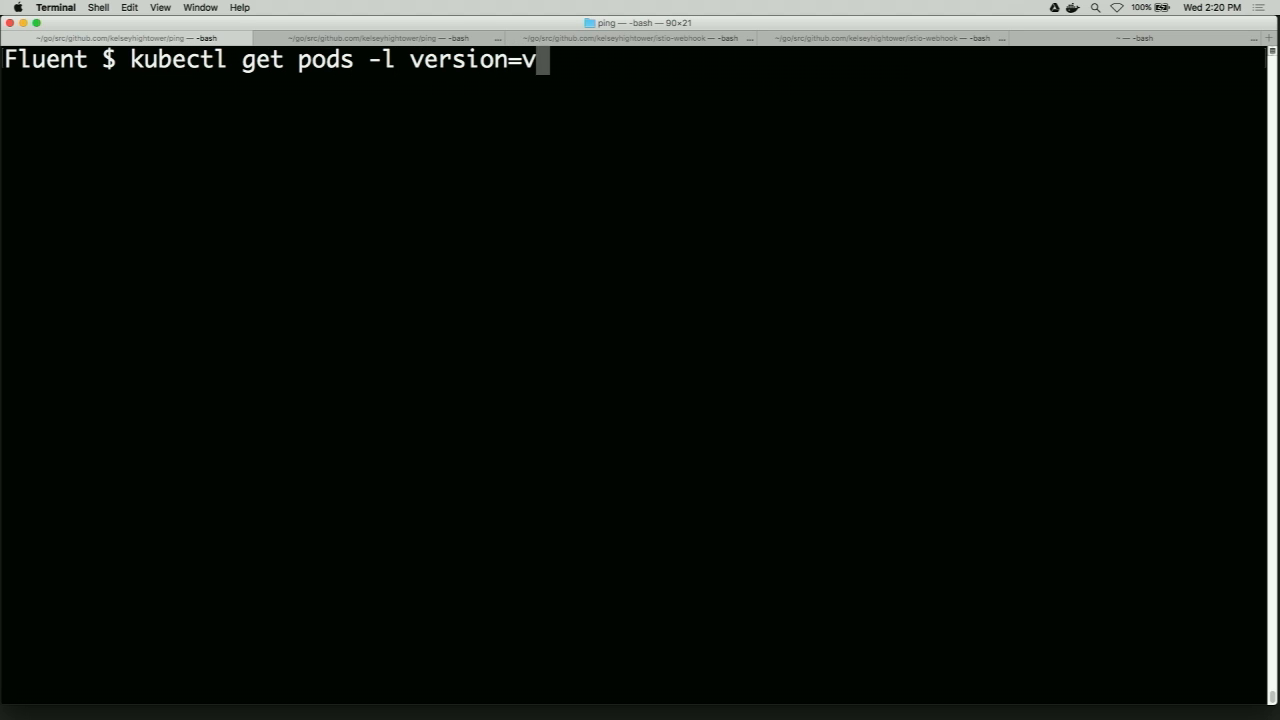
{"action": "key", "text": "Return"}
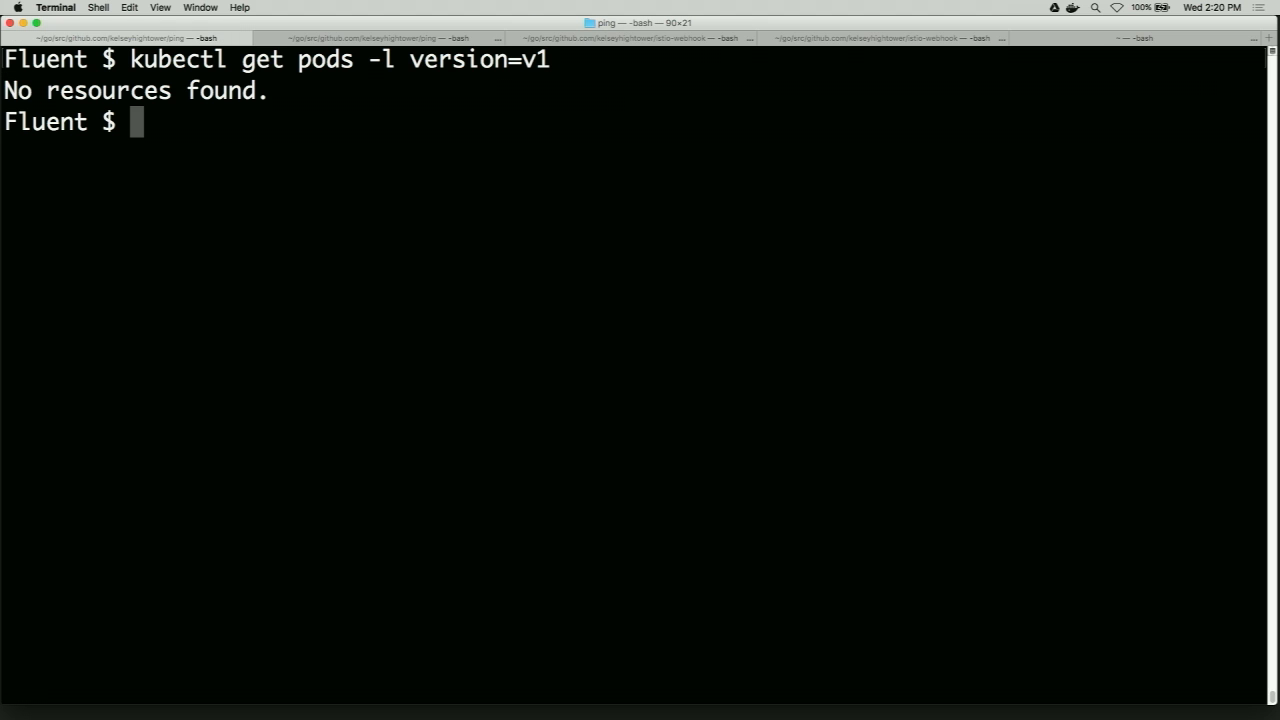
{"action": "type", "text": "k"}
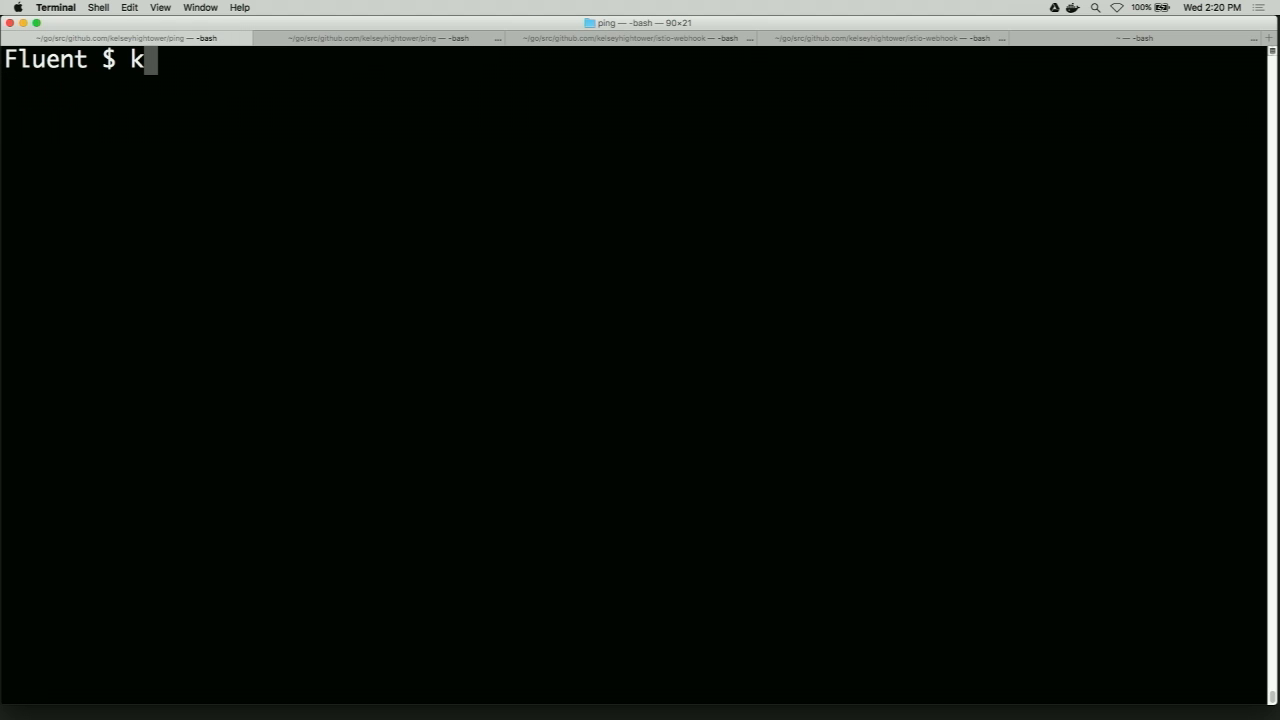
Apply the bar-v1.yaml deployment with kubectl apply -f, correcting the mistaken create subcommand.
{"action": "type", "text": "ubectl create"}
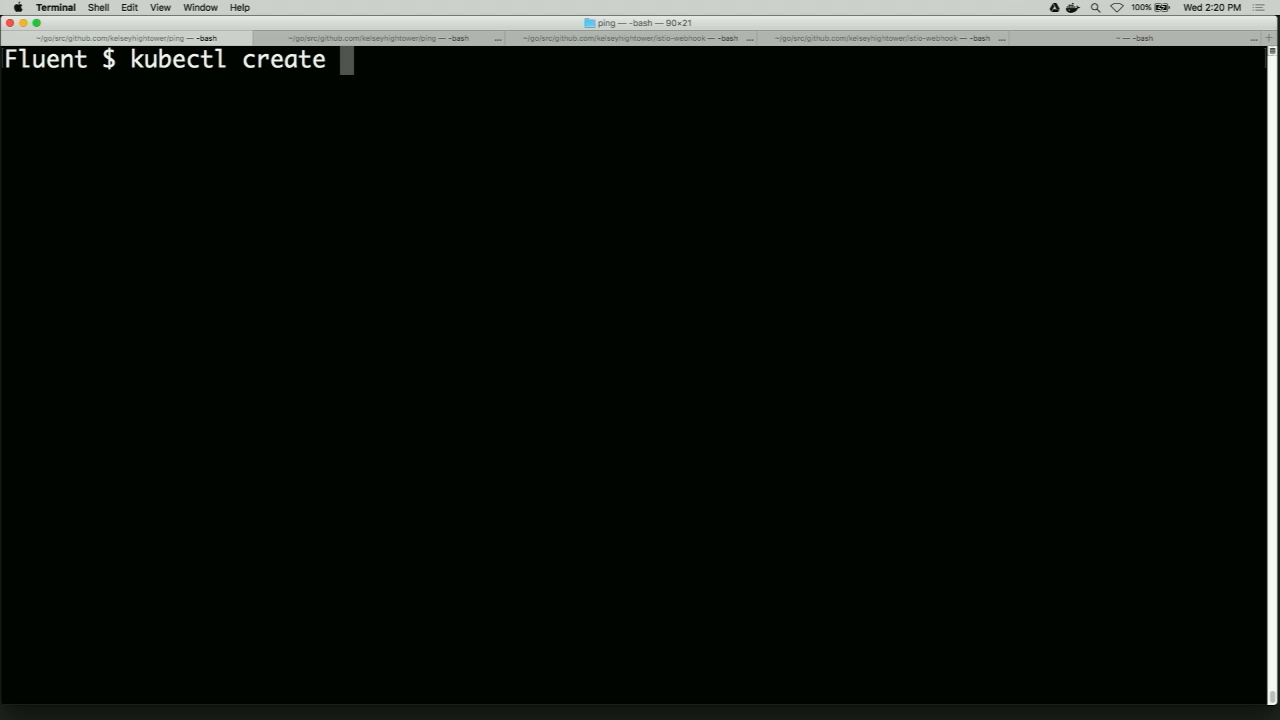
{"action": "key", "text": "Backspace"}
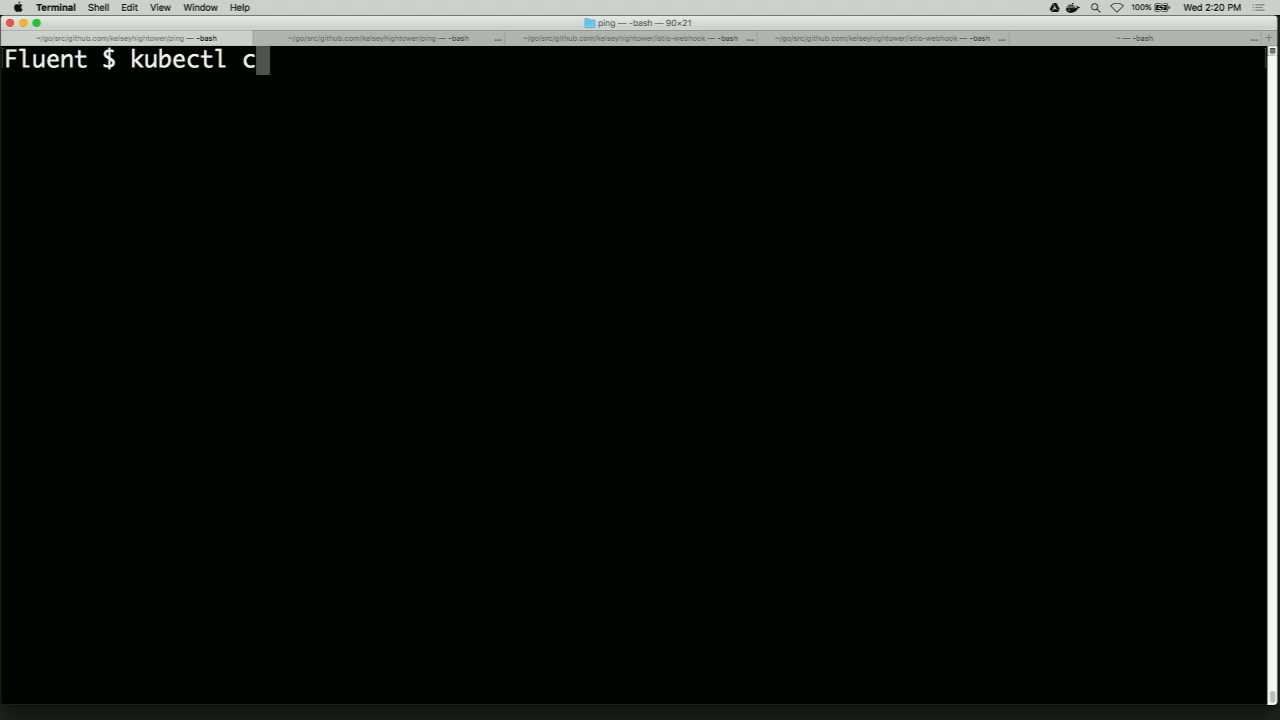
{"action": "type", "text": "apply -f d"}
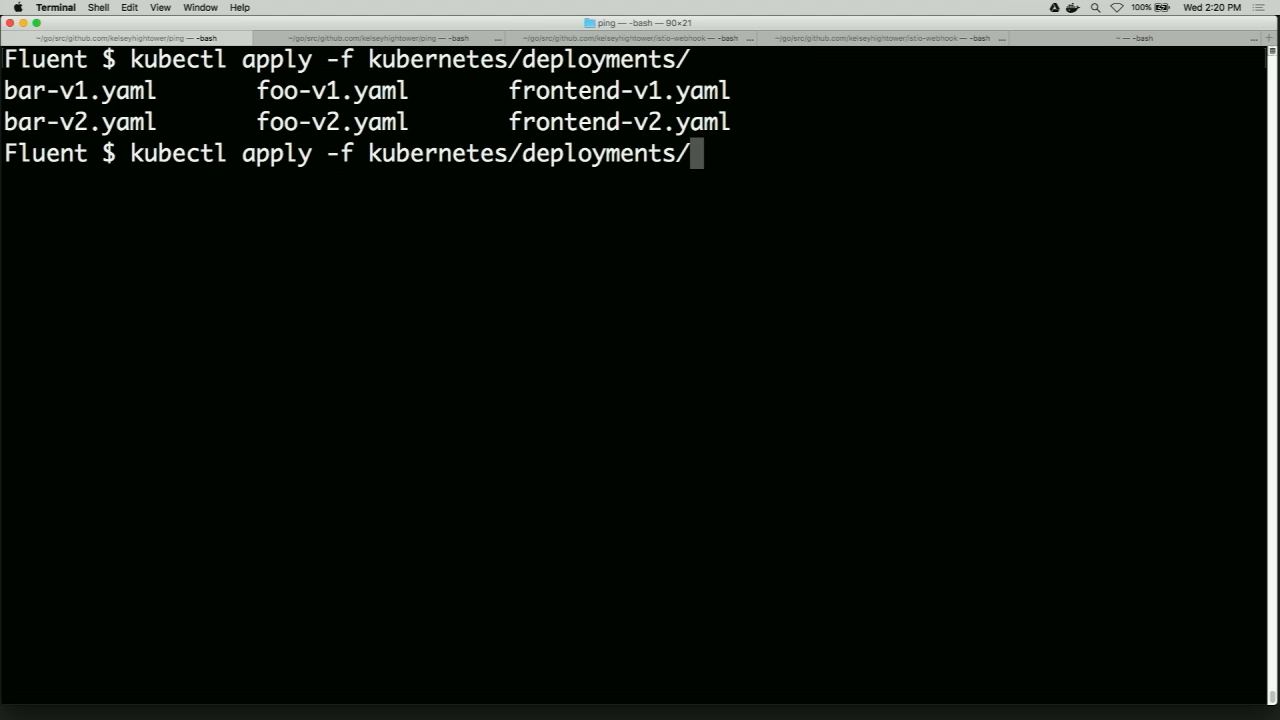
{"action": "type", "text": "bac"}
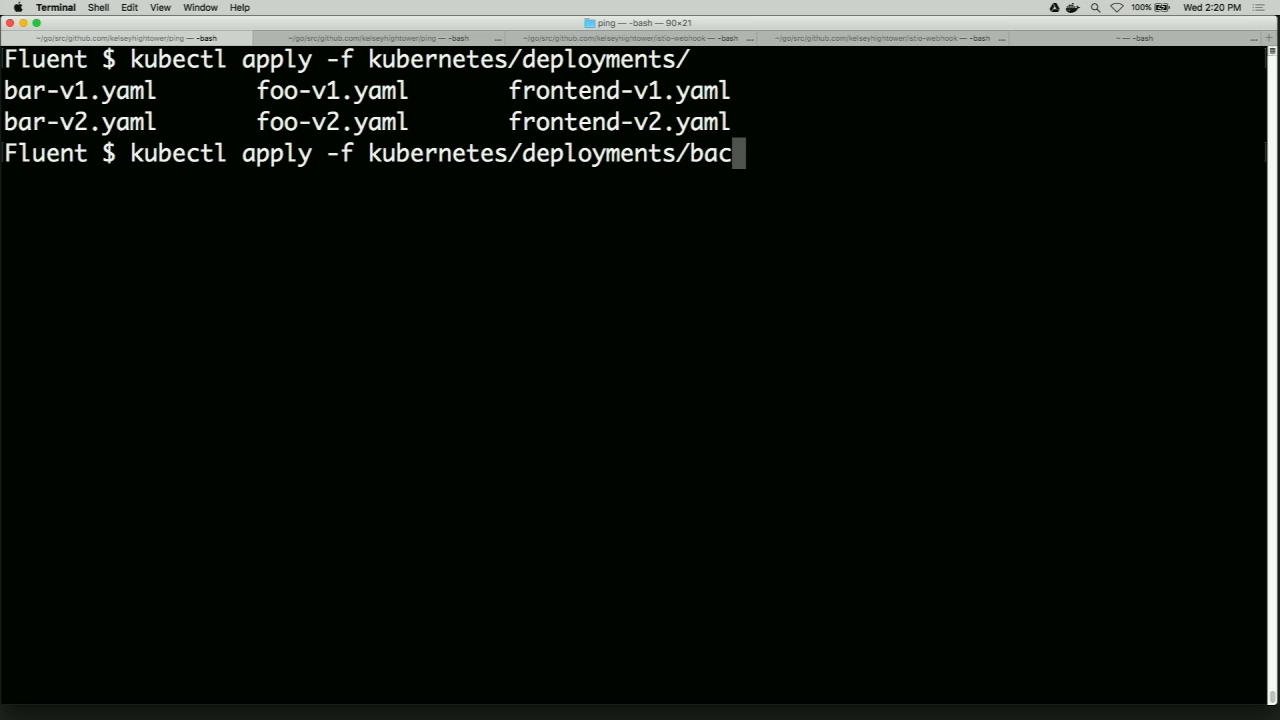
{"action": "key", "text": "Backspace"}
{"action": "type", "text": "r-v1.yaml"}
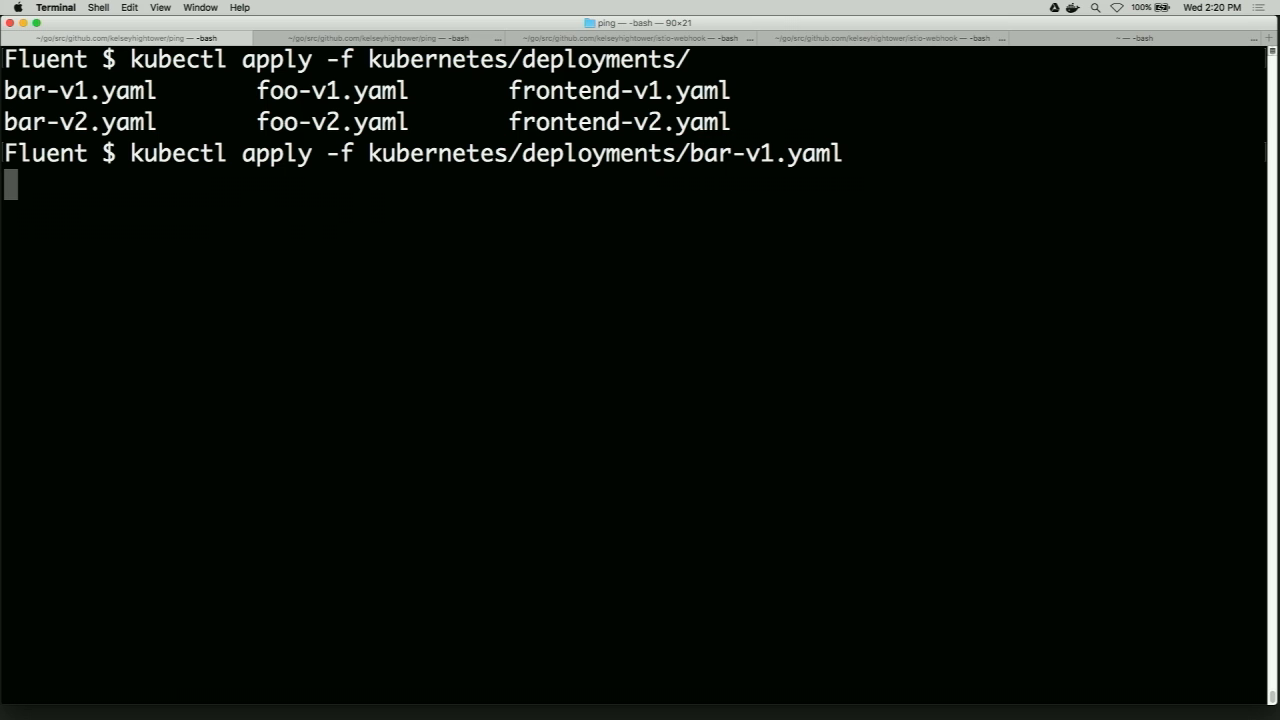
{"action": "key", "text": "Return"}
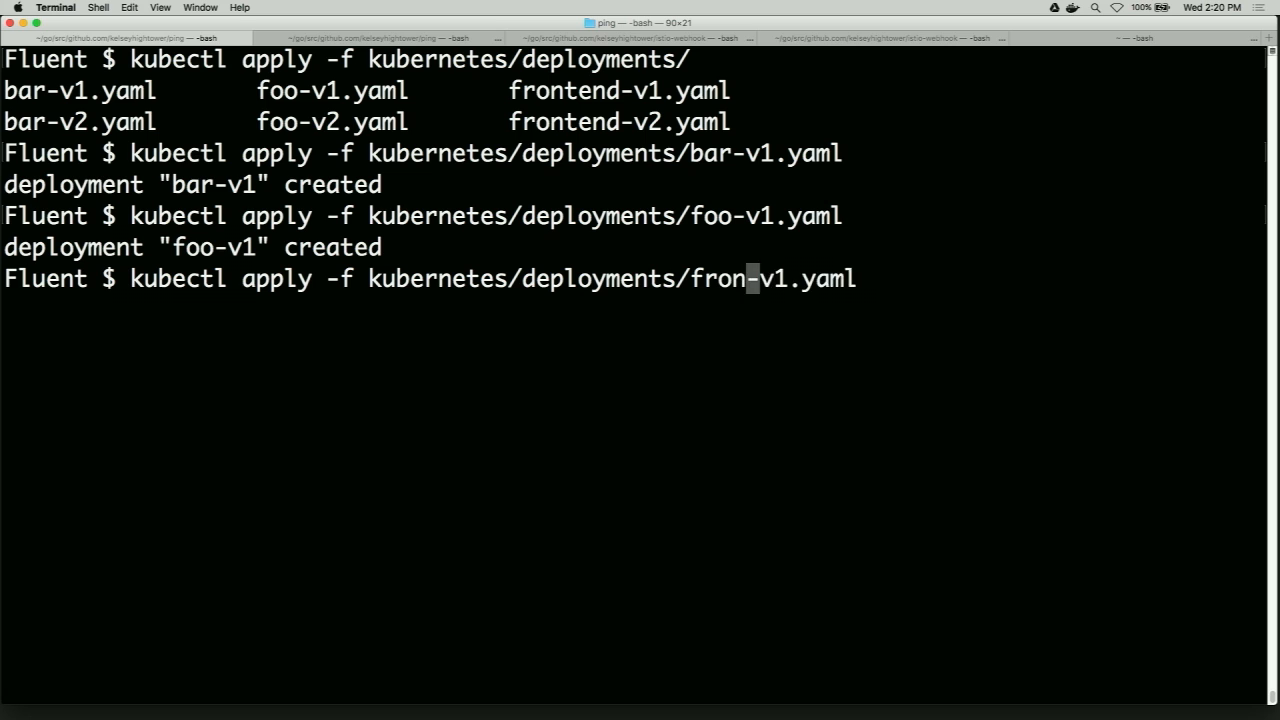
Apply foo-v1.yaml and frontend-v1.yaml, then list the three version=v1 pods as Running.
{"action": "key", "text": "Return"}
{"action": "type", "text": "kubectl get pods -l version=v1"}
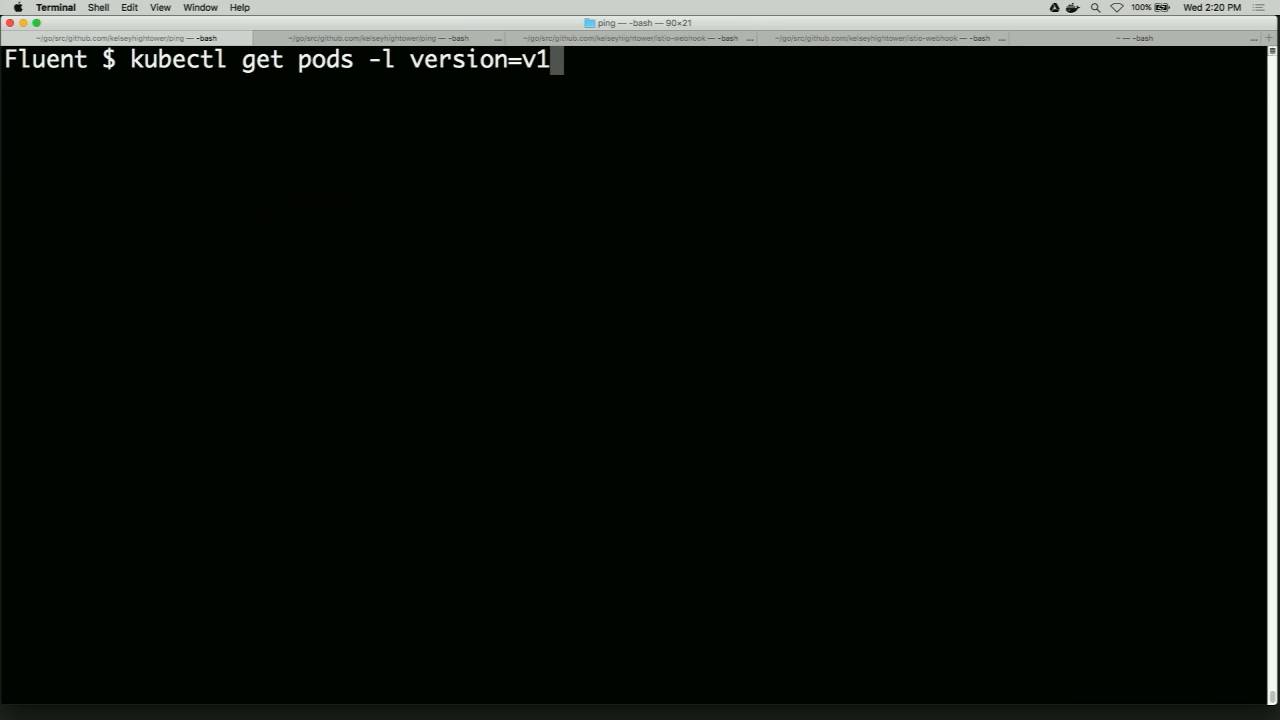
{"action": "key", "text": "Return"}
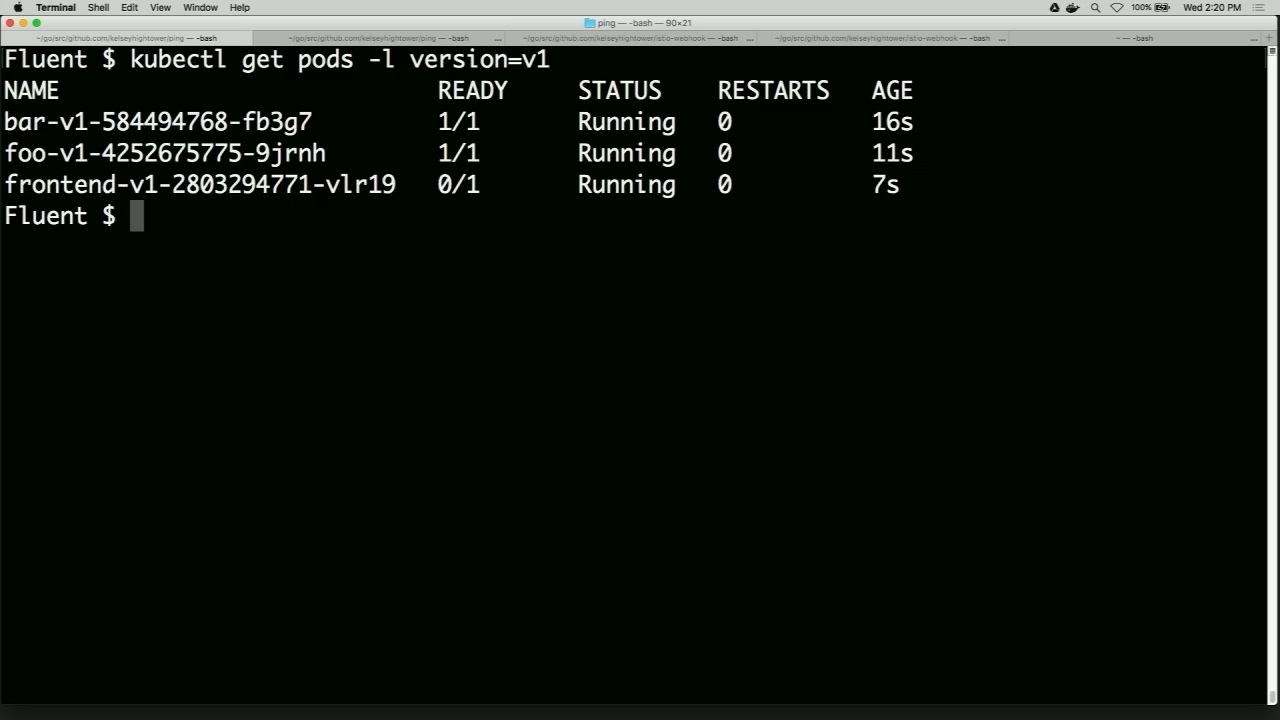